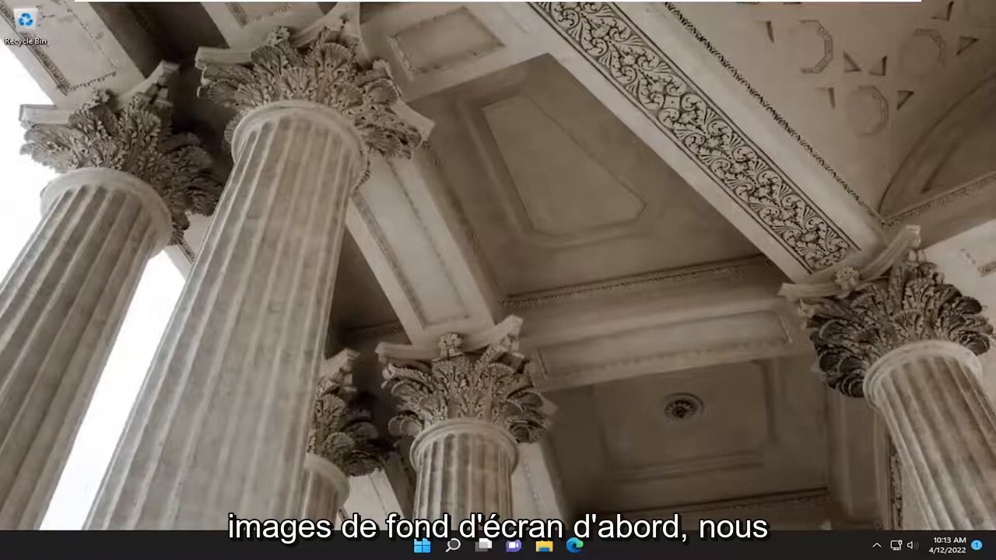
Launch File Explorer from the desktop, landing on Quick access
click(543, 545)
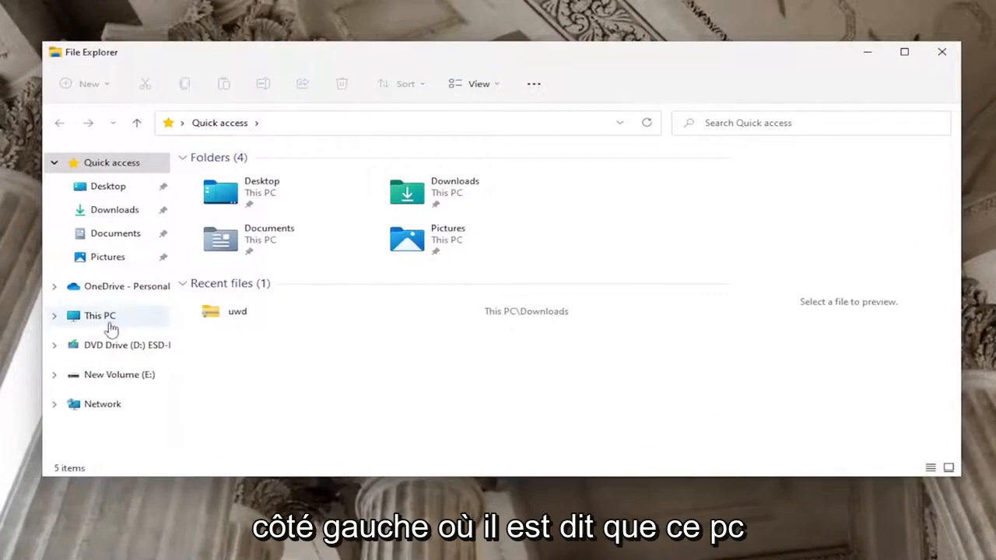
Navigate via This PC into Local Disk (C:) and then the Windows folder
click(99, 314)
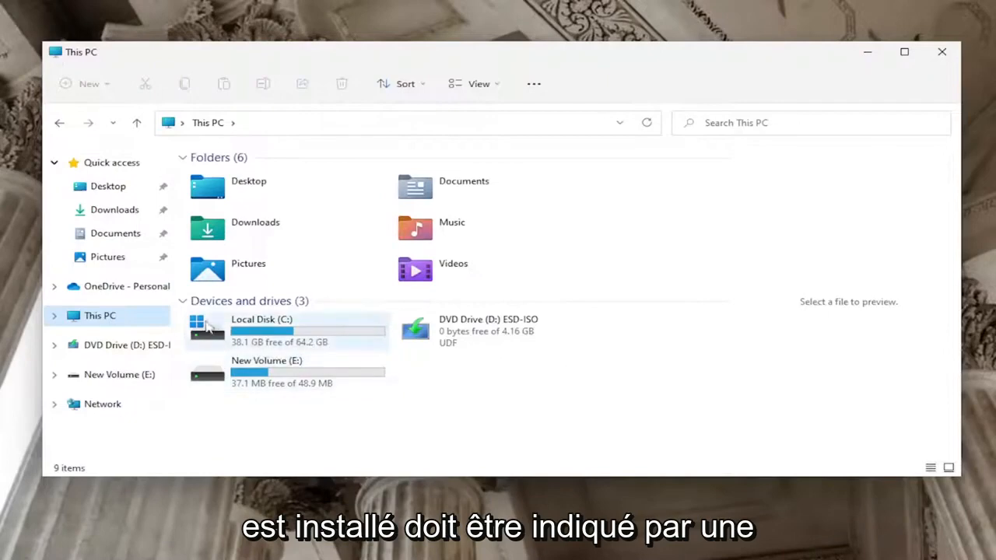
mouse_move(311, 335)
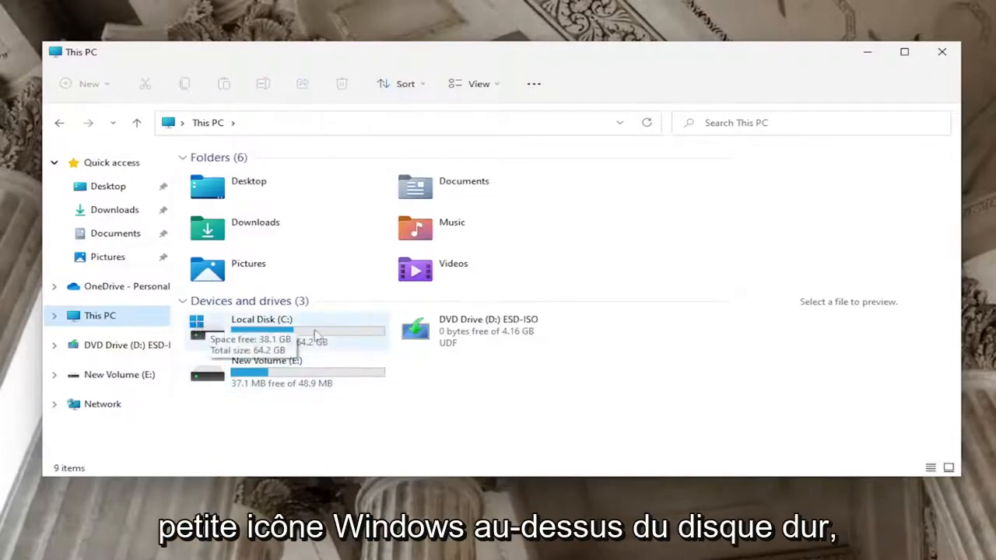
double_click(261, 319)
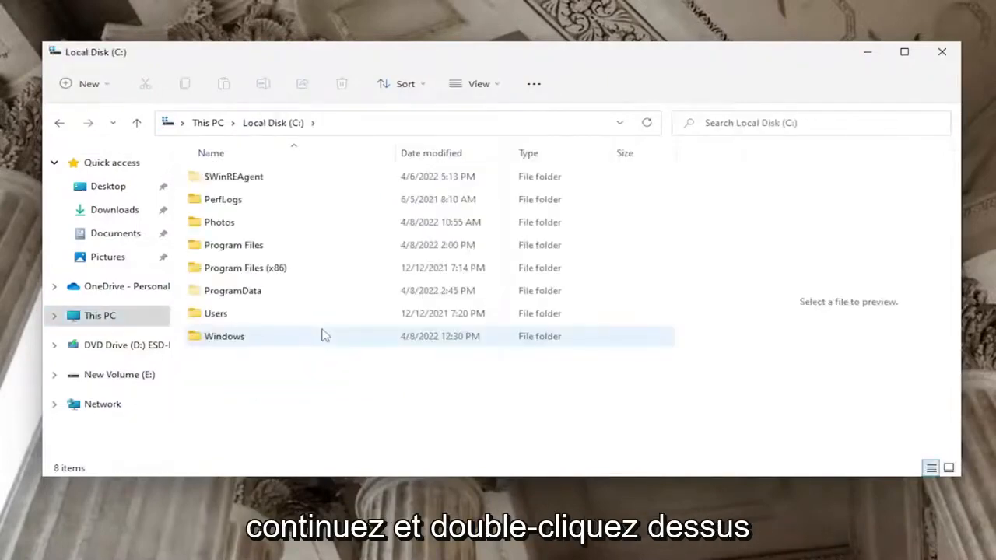
click(224, 336)
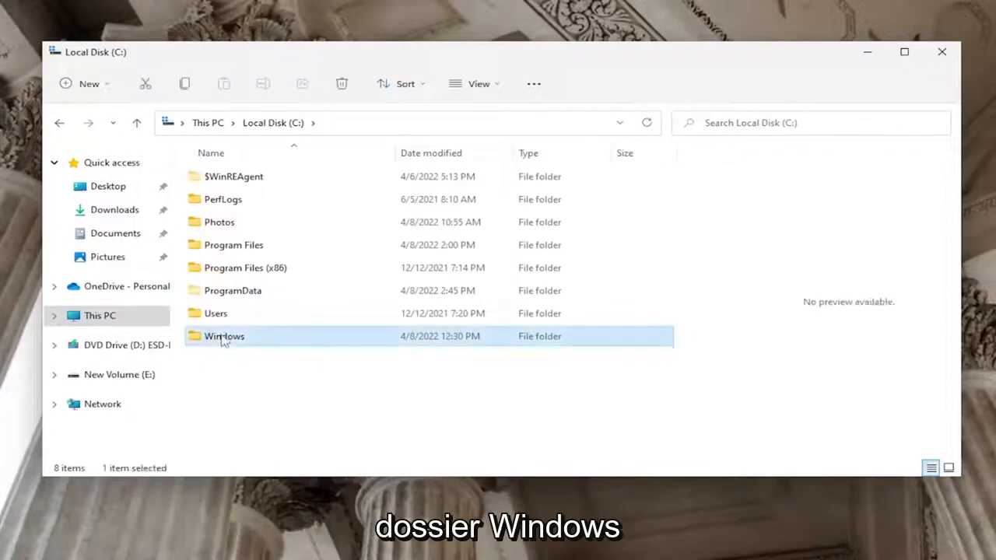
double_click(224, 336)
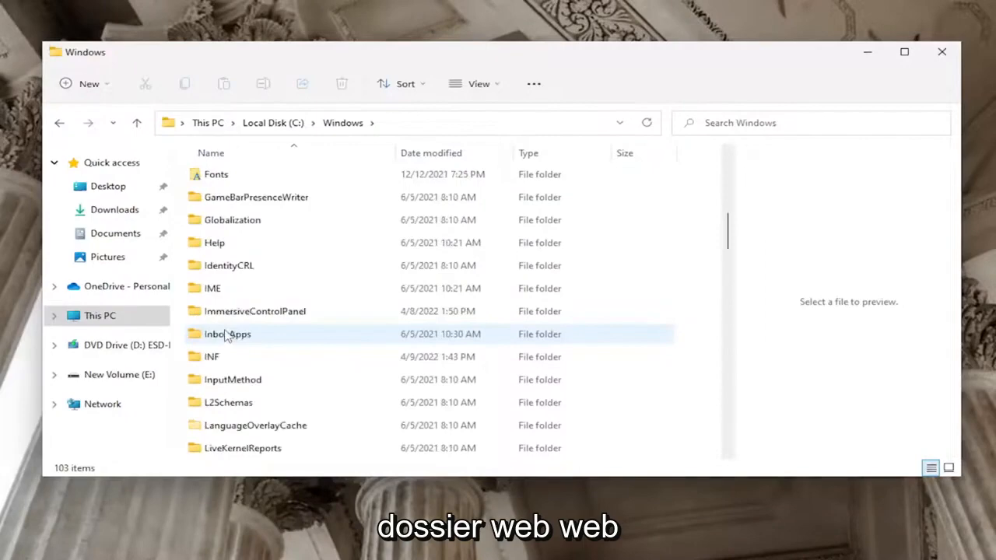
scroll(down, 3)
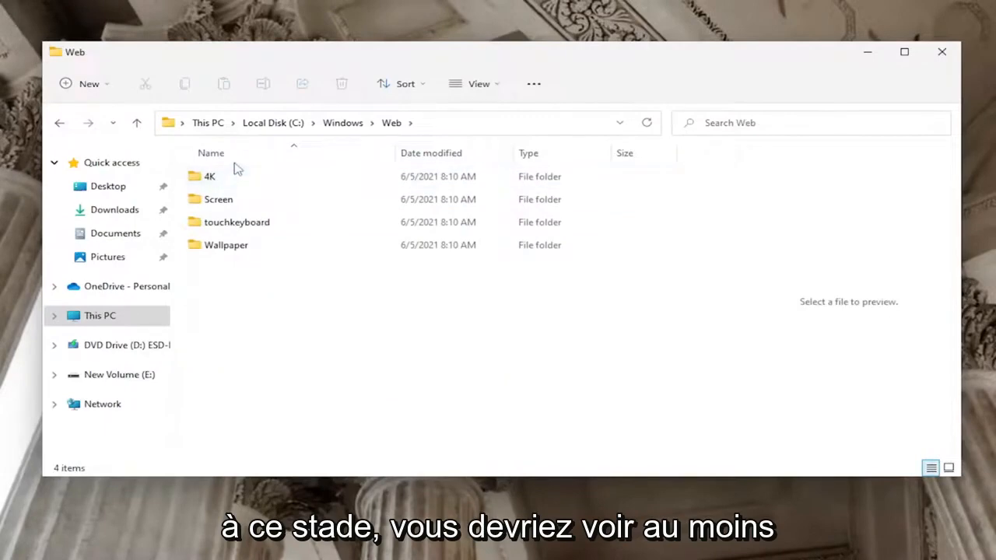
mouse_move(226, 187)
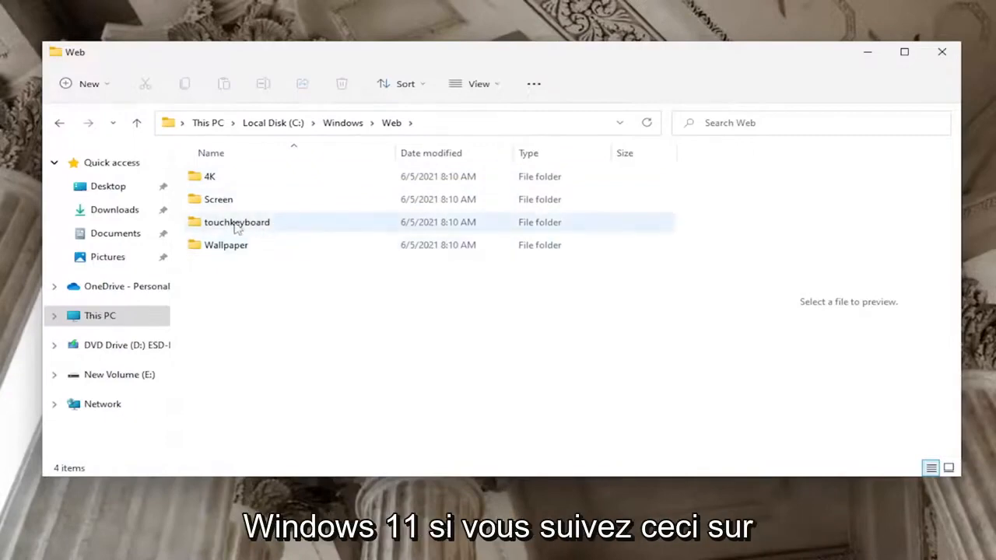
mouse_move(237, 221)
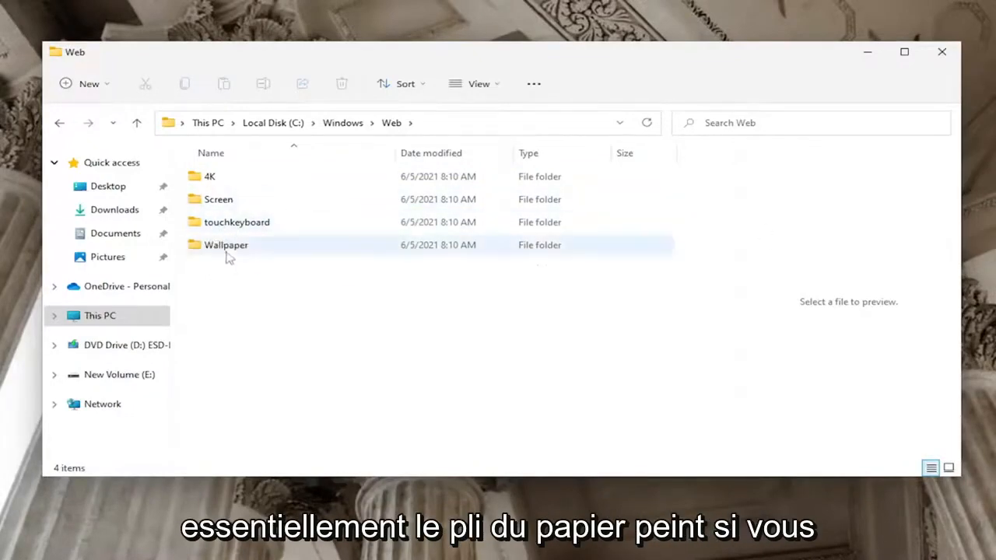
Browse into Wallpaper\Flow to view its images, then return to the Web folder
double_click(225, 244)
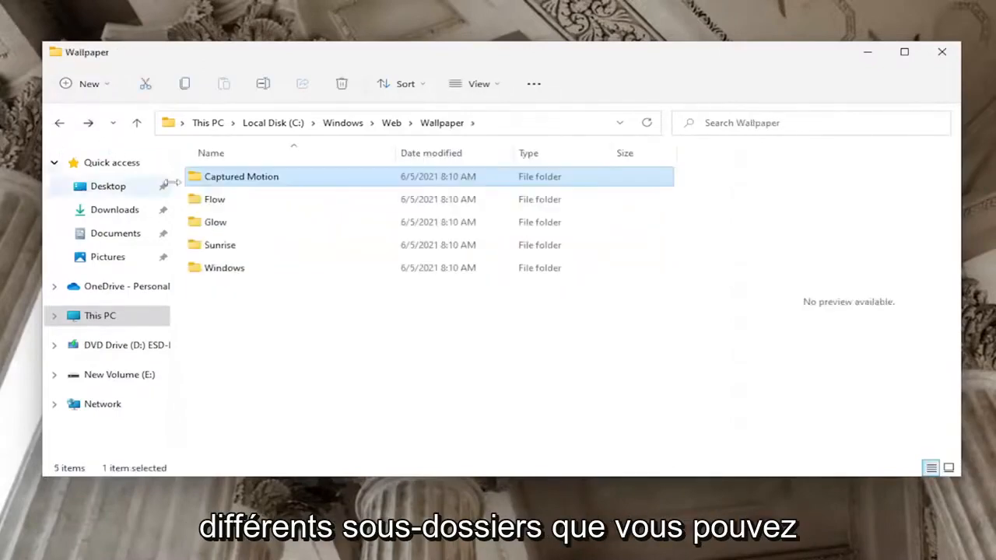
double_click(215, 199)
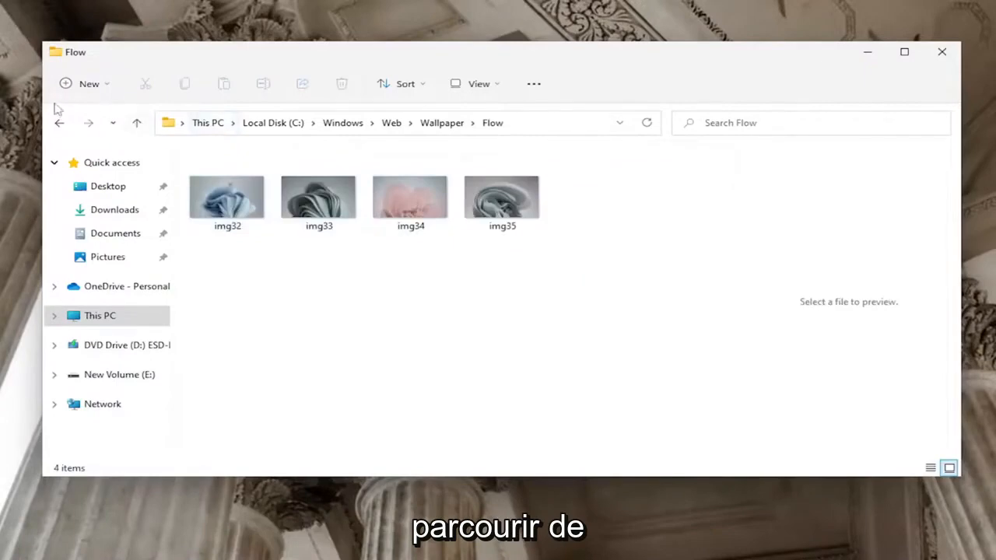
click(59, 123)
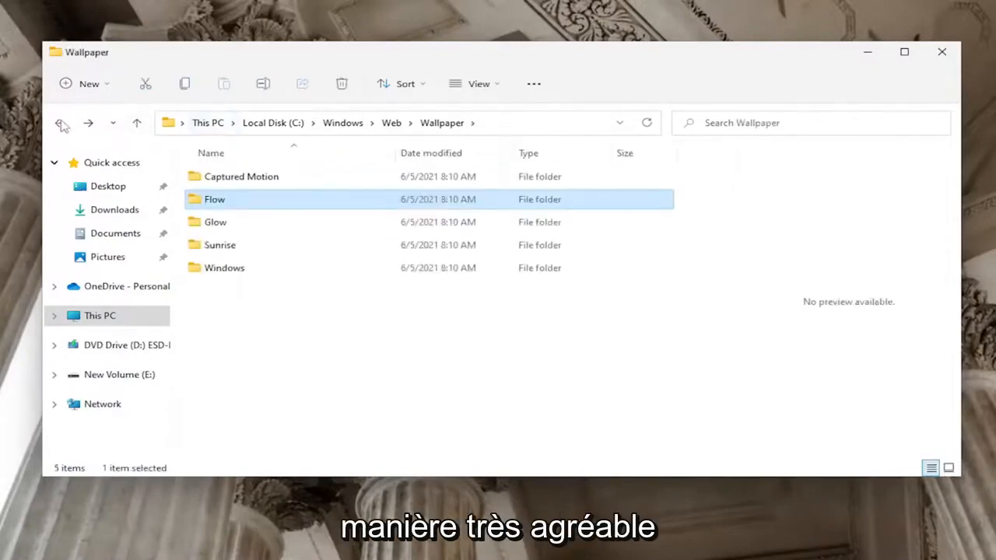
click(60, 123)
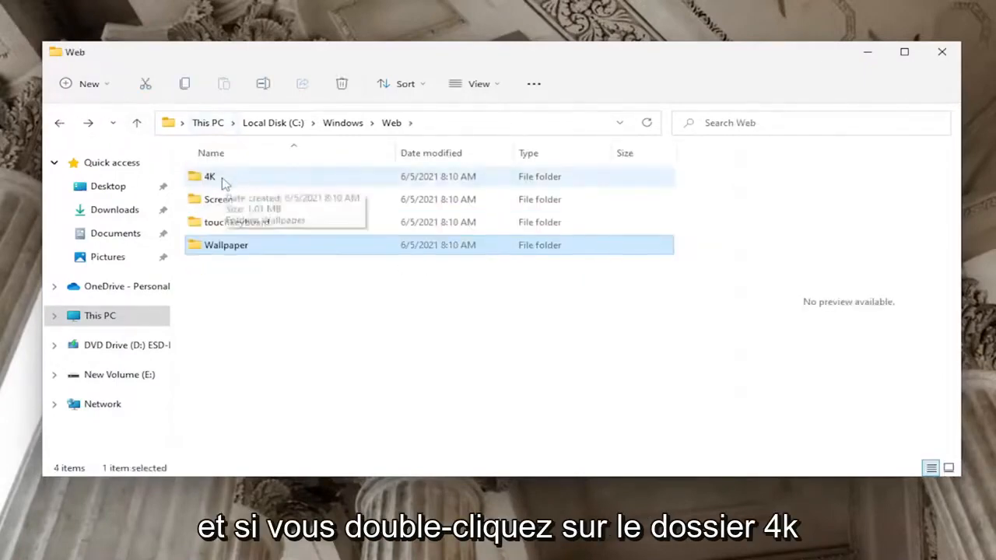
Go into the 4K folder and its Windows wallpaper subfolder
double_click(208, 178)
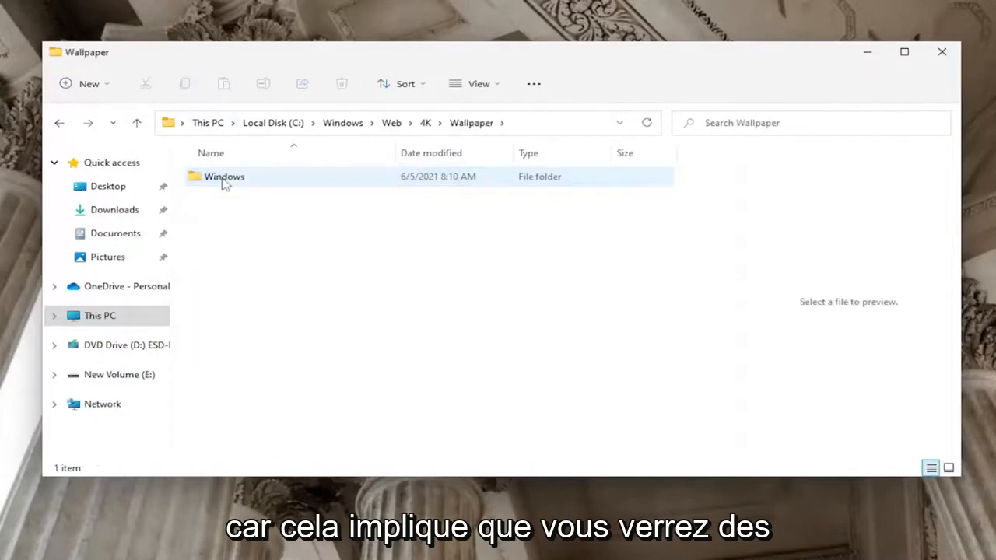
double_click(224, 177)
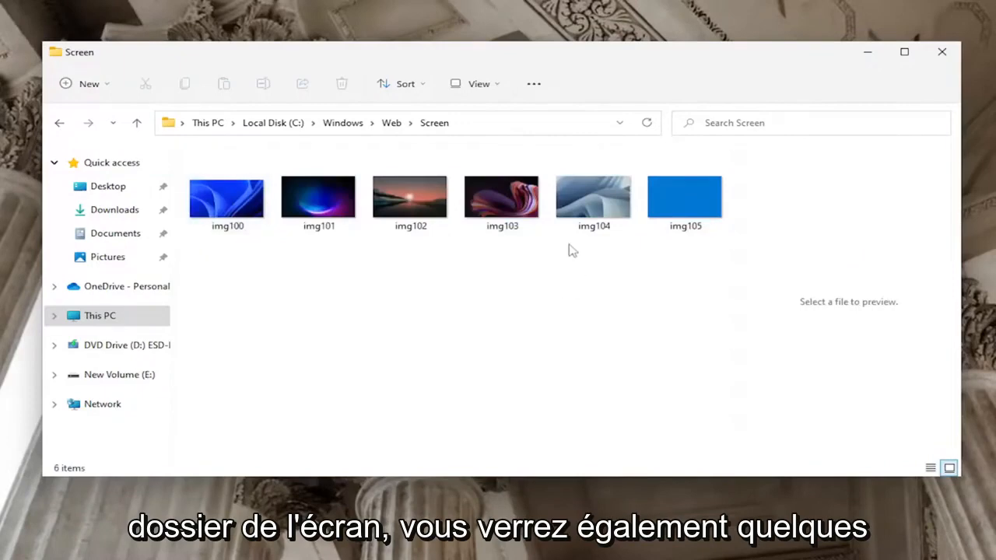
View the touchkeyboard folder's theme images, then return to the Web folder
click(137, 123)
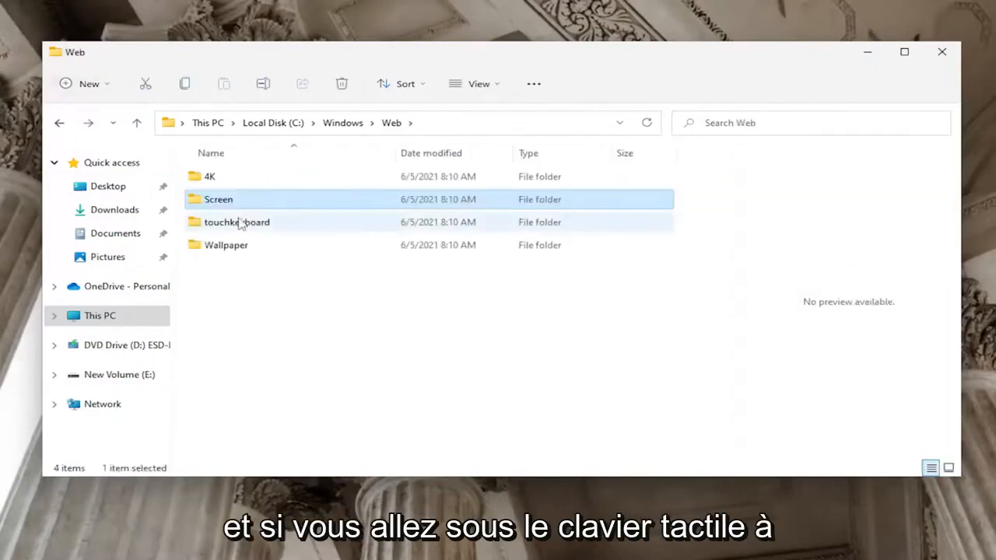
double_click(237, 221)
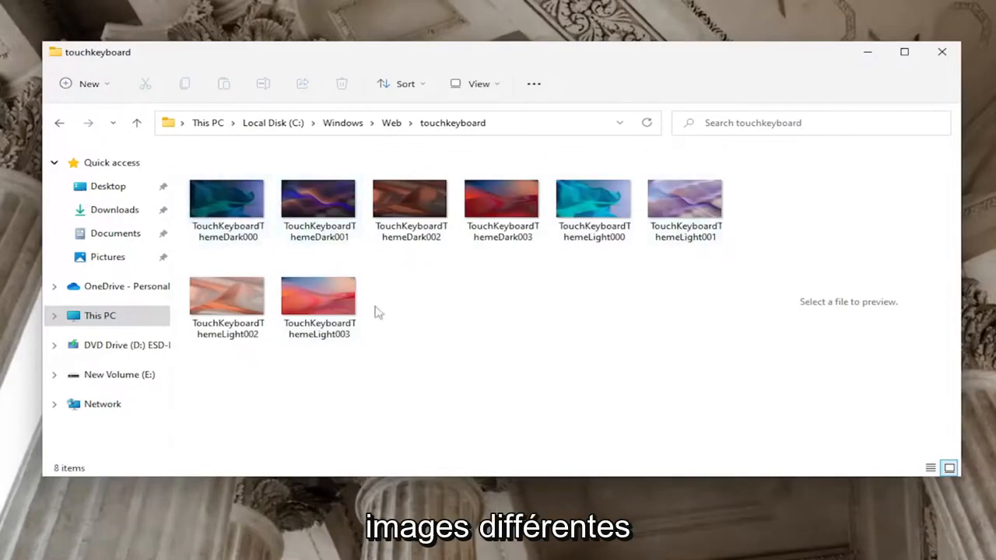
click(60, 122)
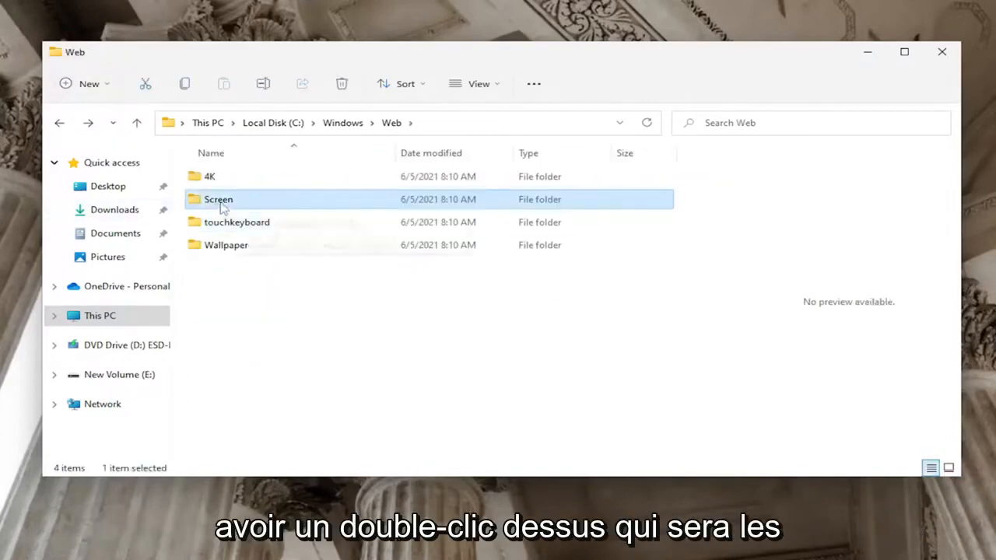
double_click(218, 200)
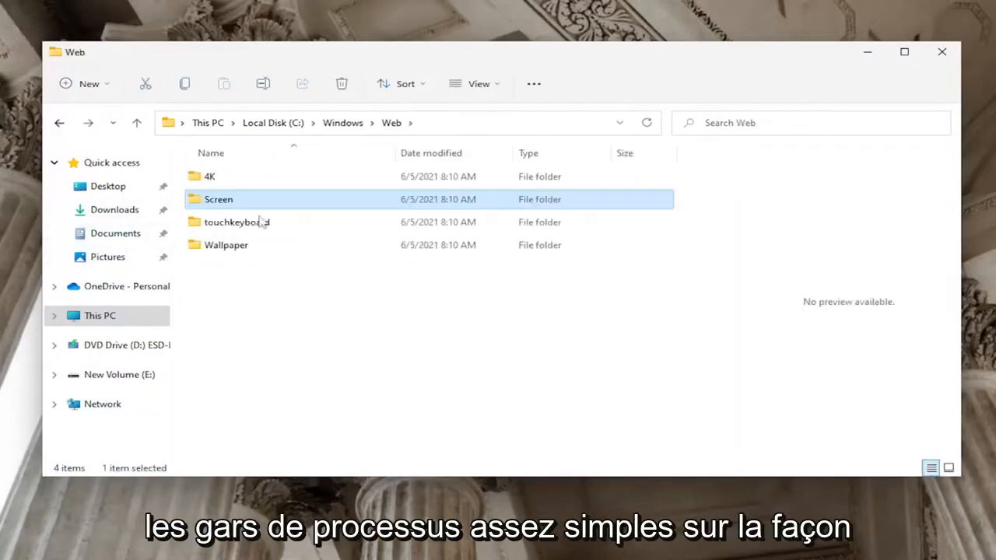
mouse_move(914, 106)
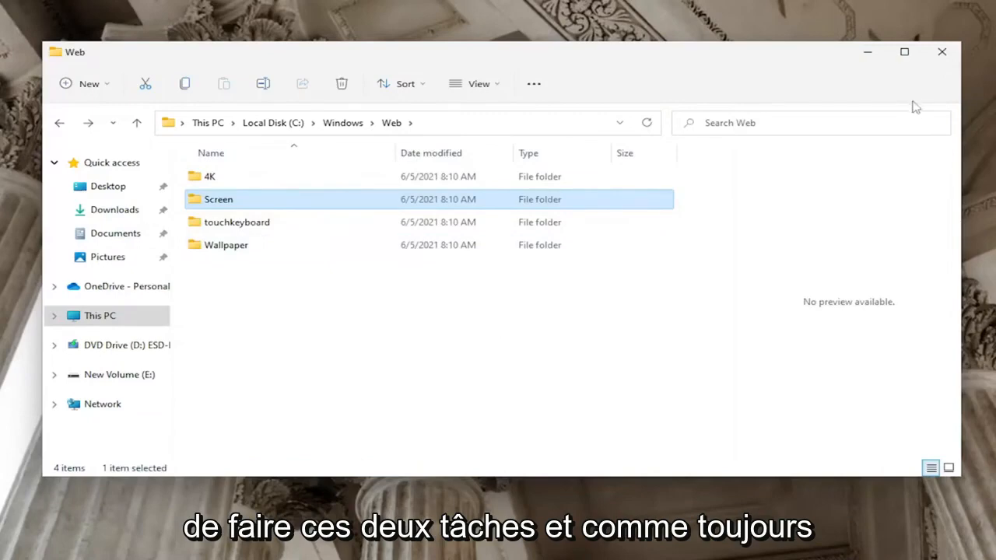